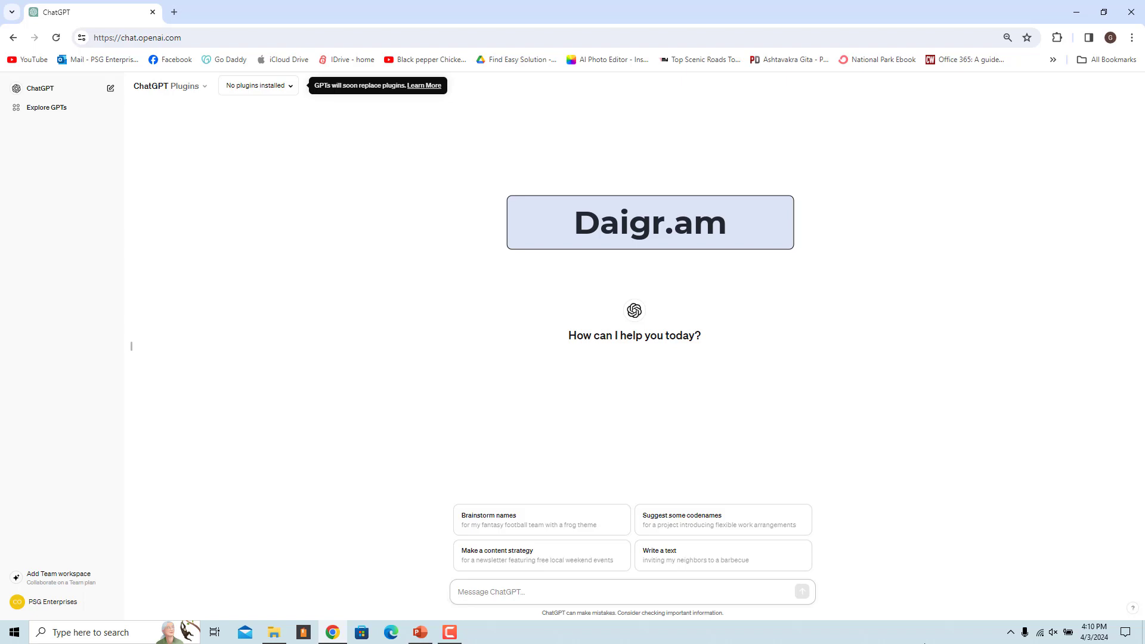
{"action": "mouse_move", "coordinate": [577, 441]}
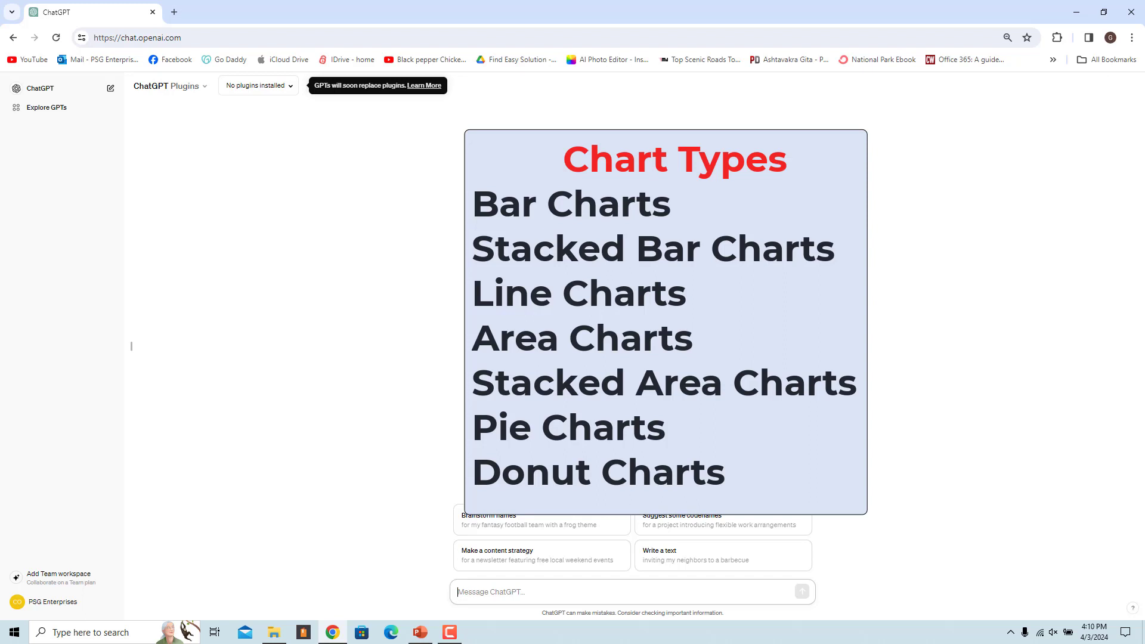
Browse to the GPT store from the ChatGPT sidebar.
{"action": "left_click", "coordinate": [47, 107]}
{"action": "type", "text": "daigr.am"}
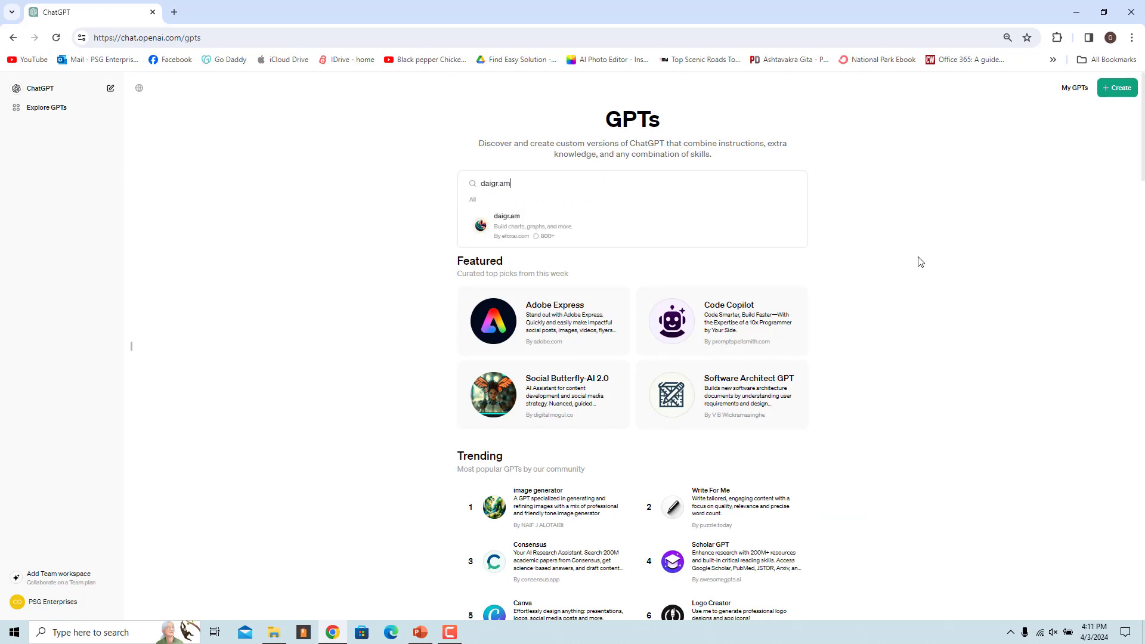
Start a chat with the daigr.am GPT chosen from the search results.
{"action": "left_click", "coordinate": [506, 225]}
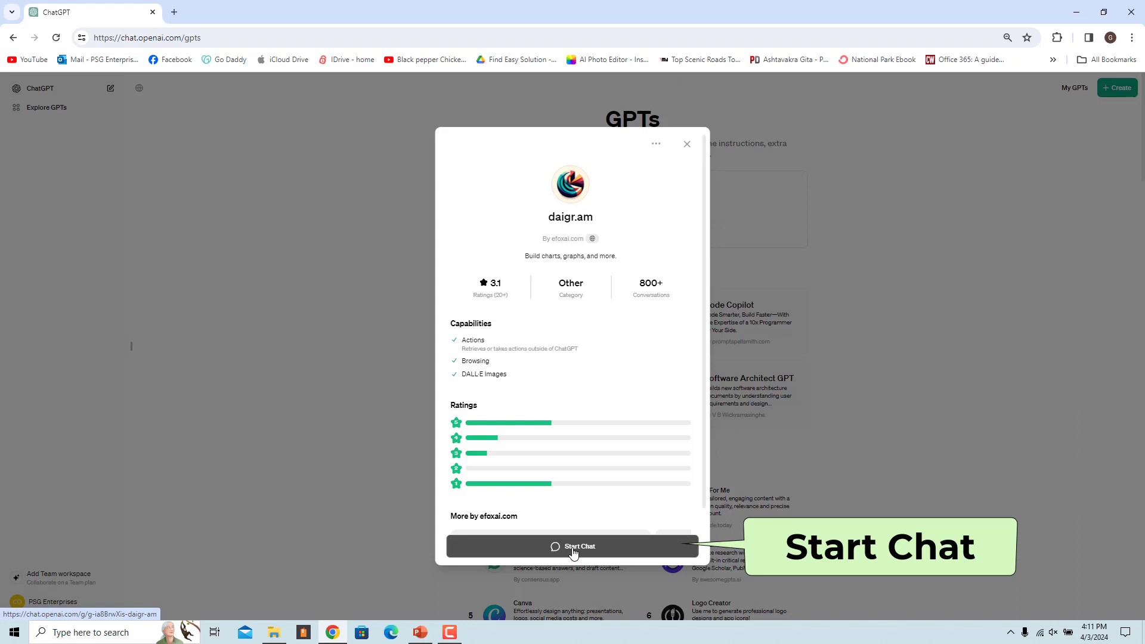
{"action": "left_click", "coordinate": [571, 546]}
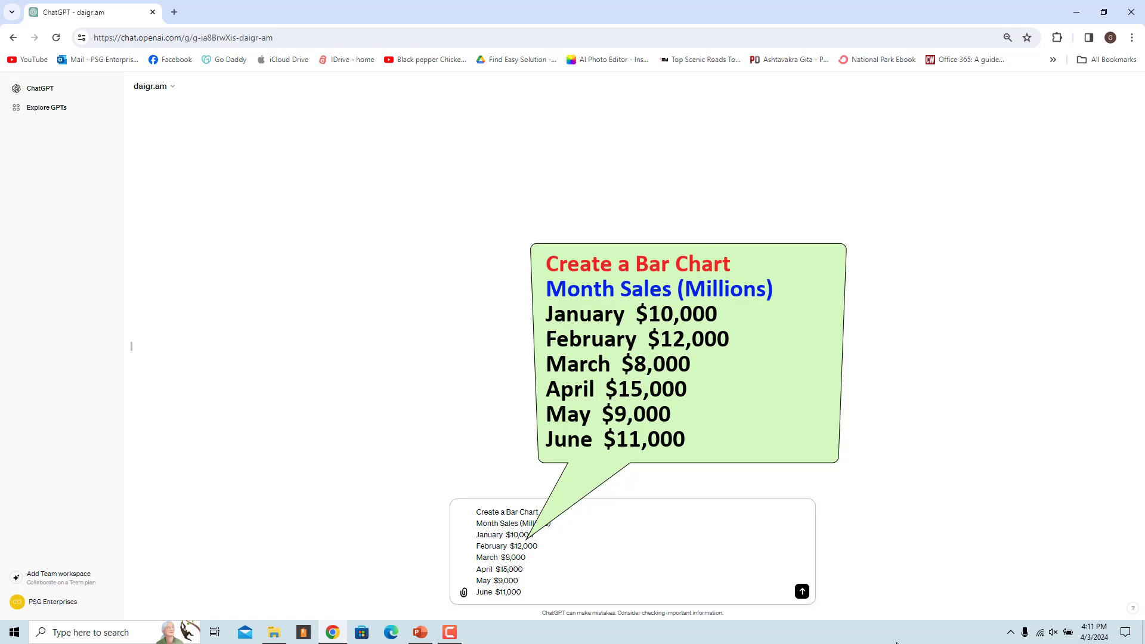
Send the January–June monthly sales bar chart request and allow daigr.am to contact its service.
{"action": "left_click", "coordinate": [801, 591]}
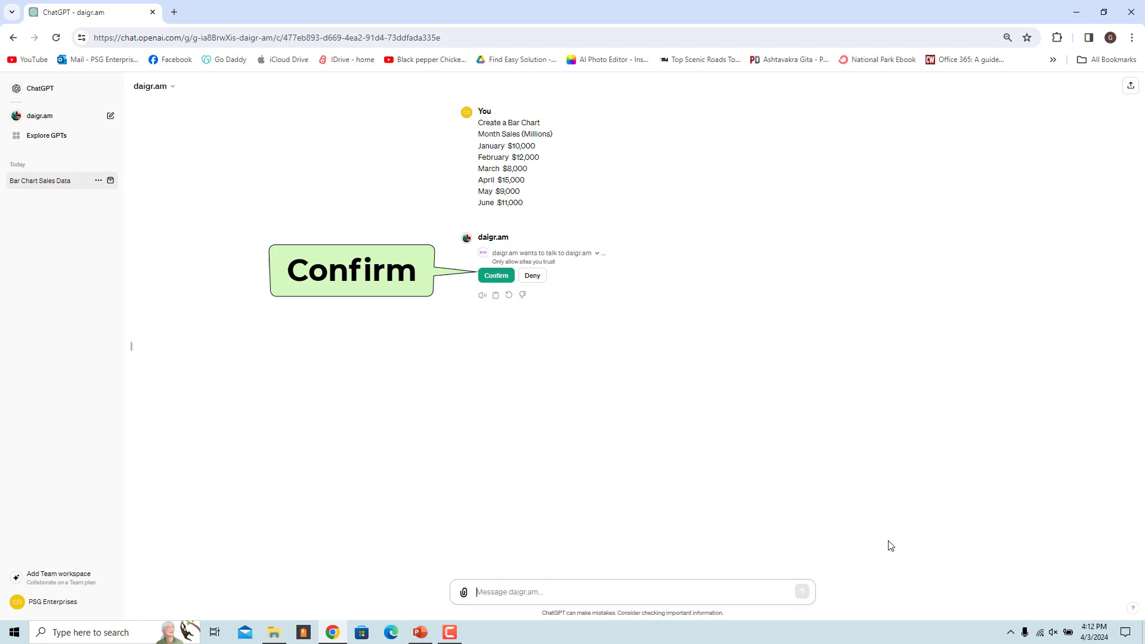
{"action": "mouse_move", "coordinate": [874, 542]}
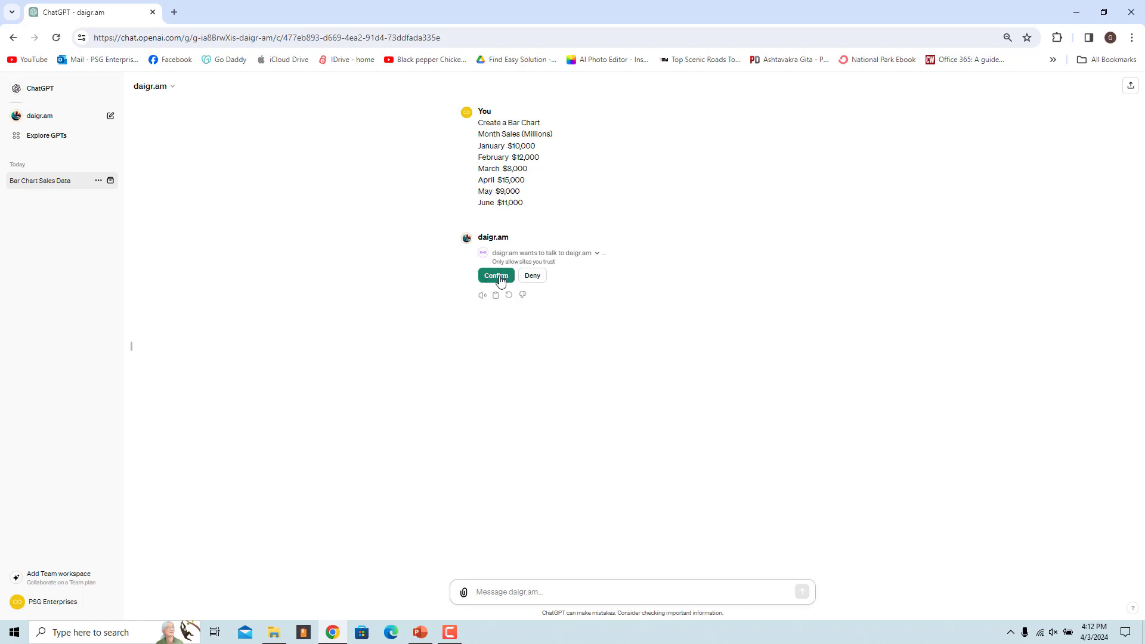
{"action": "left_click", "coordinate": [496, 276]}
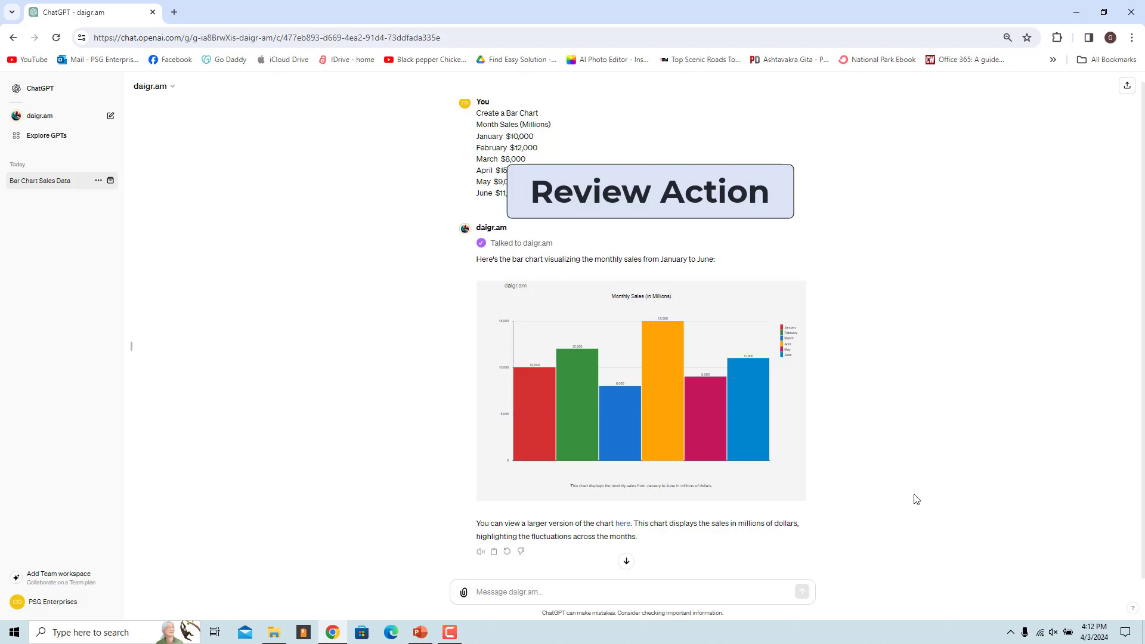
{"action": "mouse_move", "coordinate": [805, 484]}
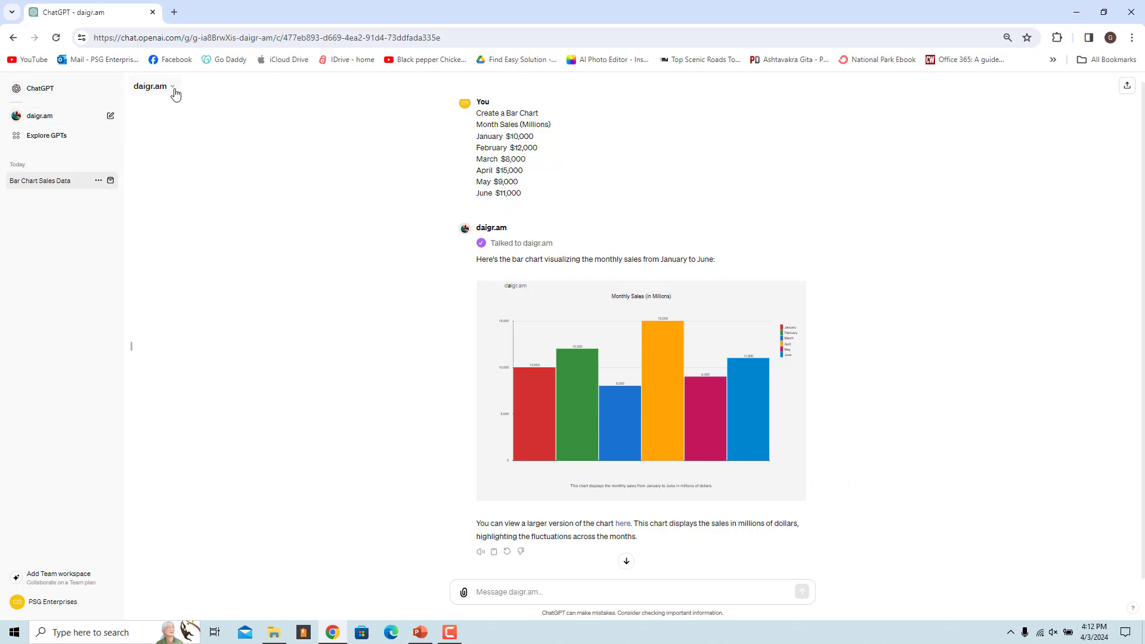
Change daigr.am's privacy setting from Ask to Always allow for its third-party actions.
{"action": "left_click", "coordinate": [154, 86]}
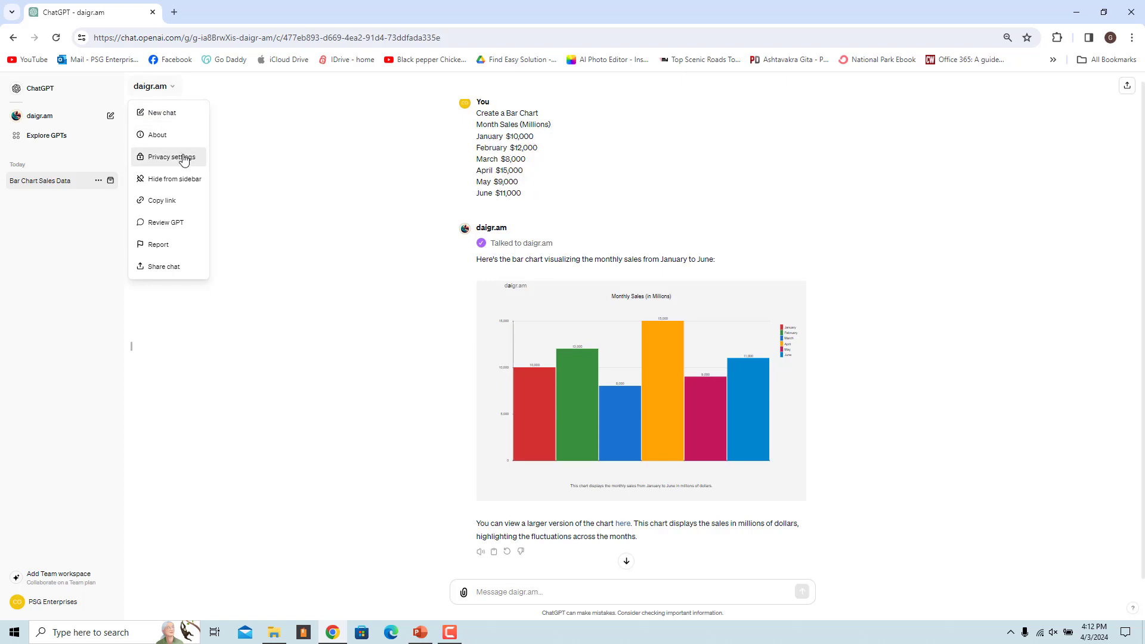
{"action": "left_click", "coordinate": [167, 157]}
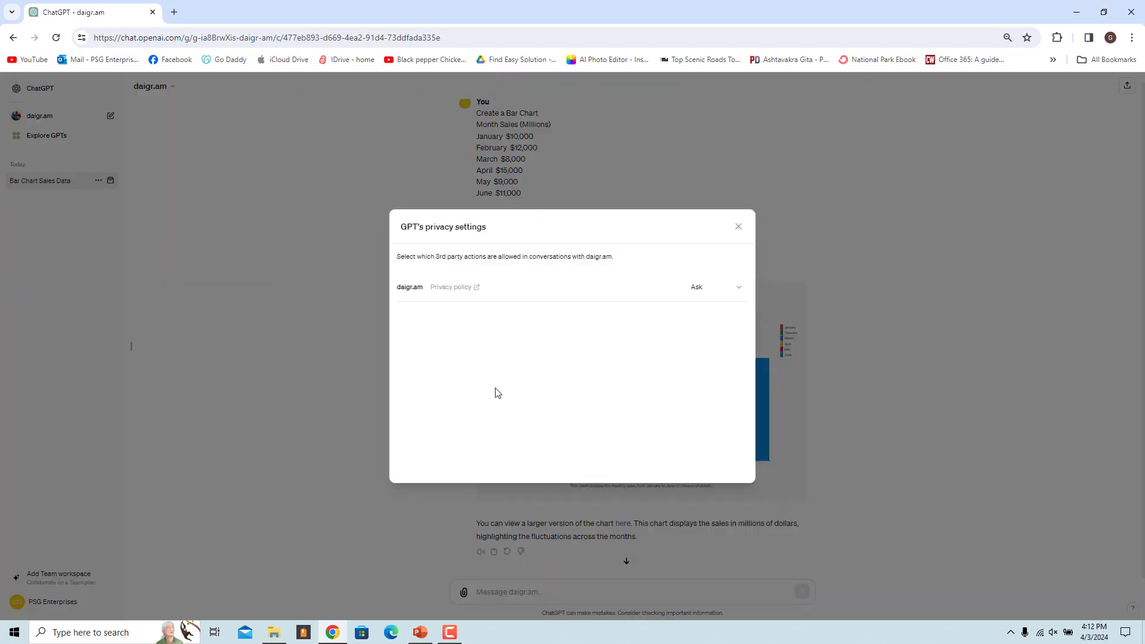
{"action": "mouse_move", "coordinate": [723, 303]}
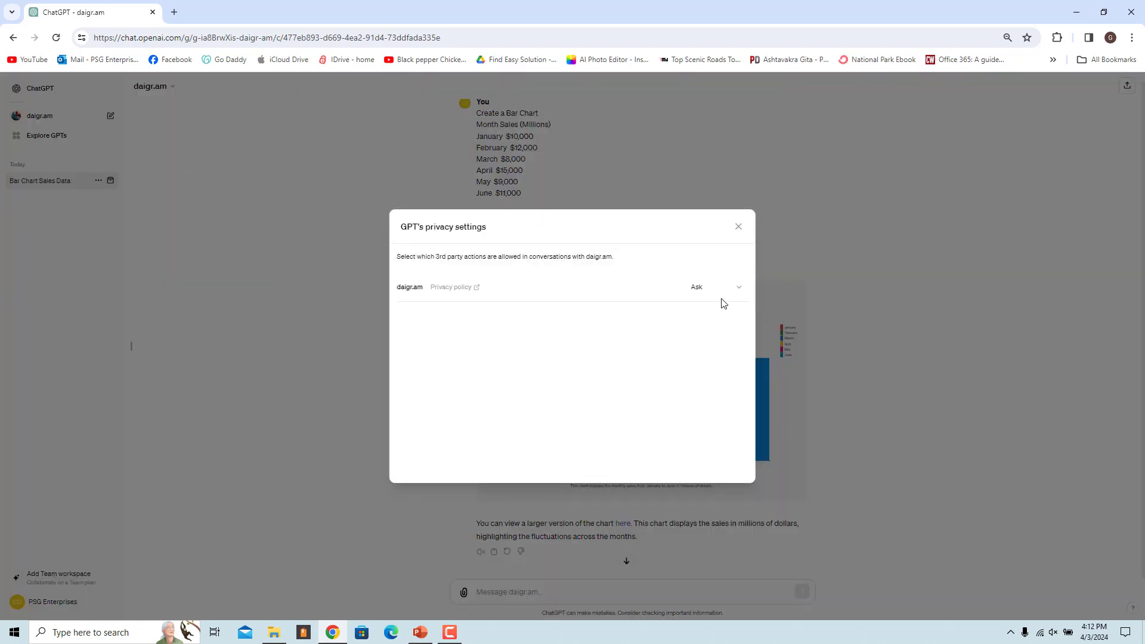
{"action": "left_click", "coordinate": [714, 286]}
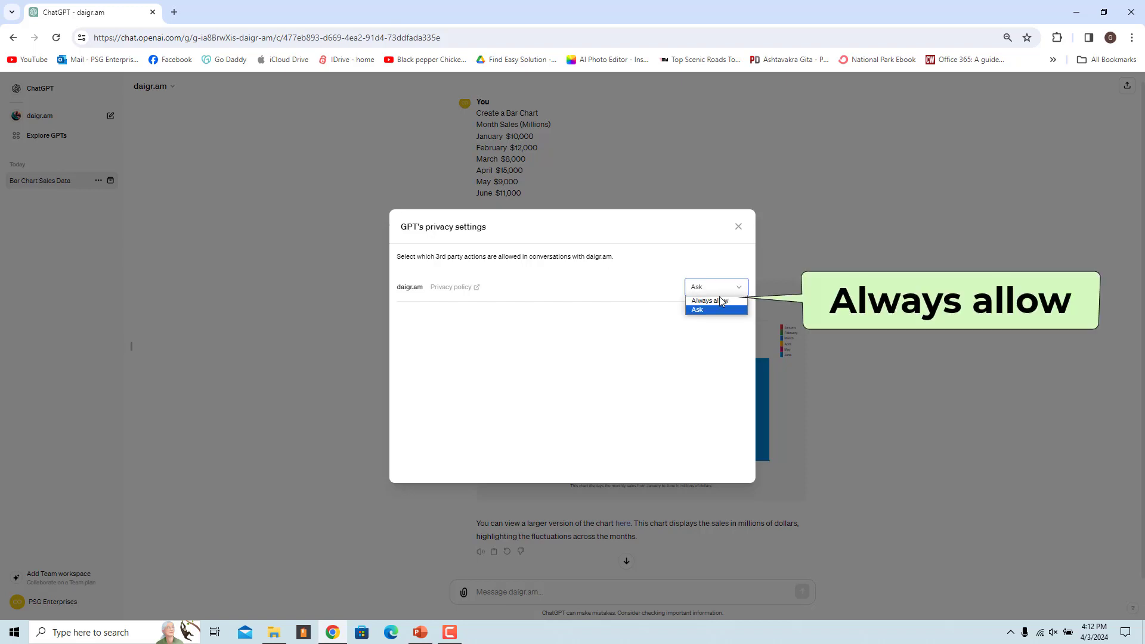
{"action": "left_click", "coordinate": [706, 300]}
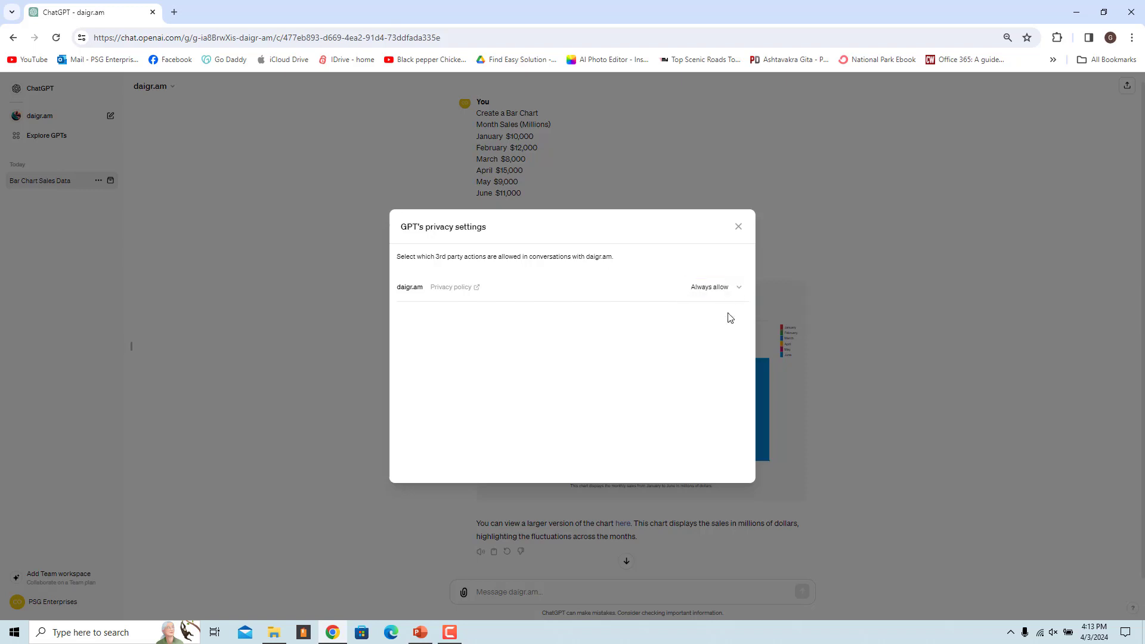
{"action": "mouse_move", "coordinate": [741, 433]}
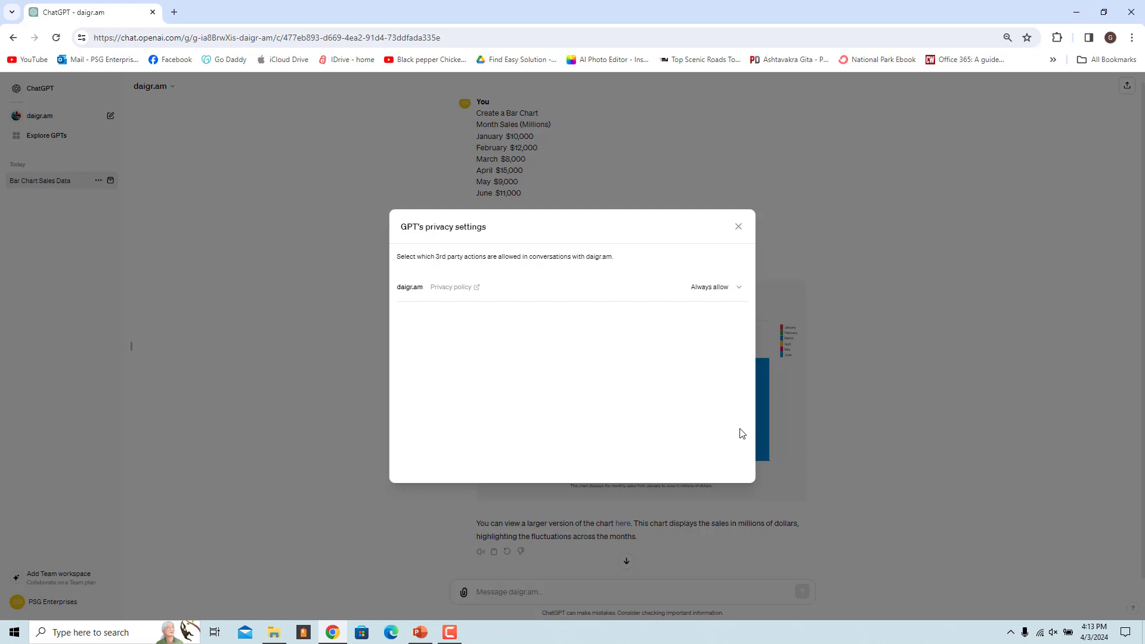
{"action": "left_click", "coordinate": [738, 226]}
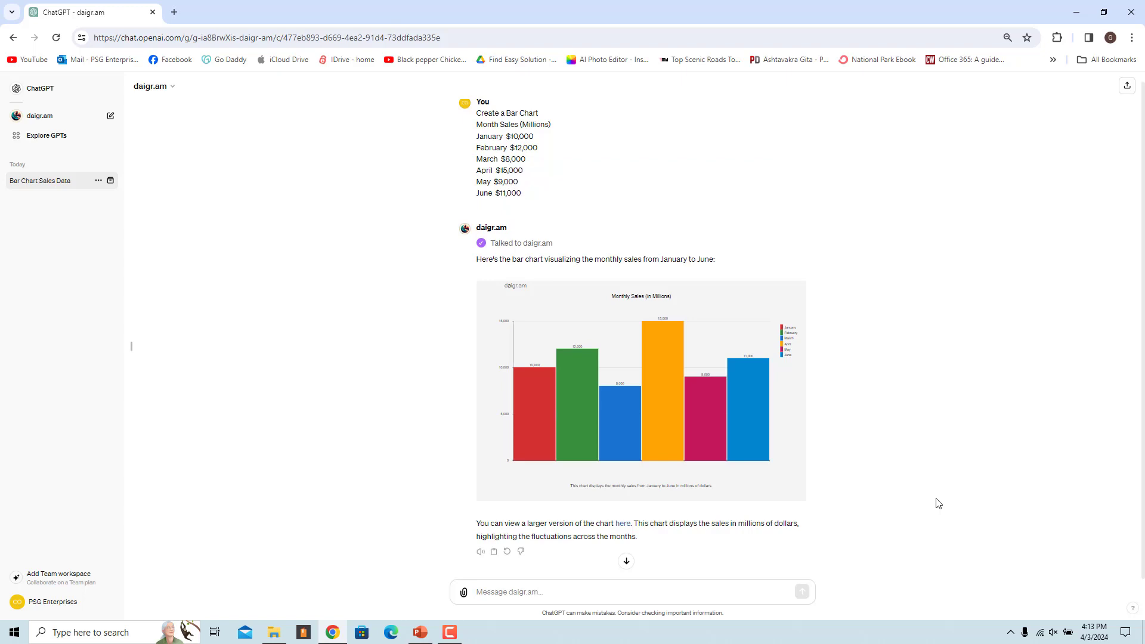
{"action": "mouse_move", "coordinate": [622, 524]}
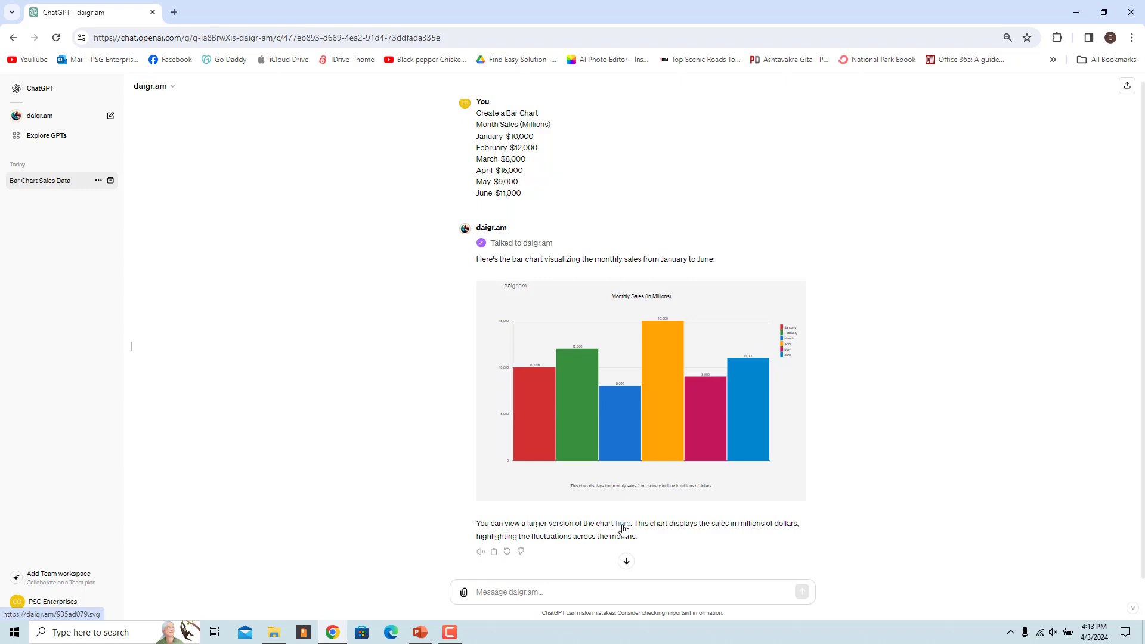
{"action": "left_click", "coordinate": [623, 523]}
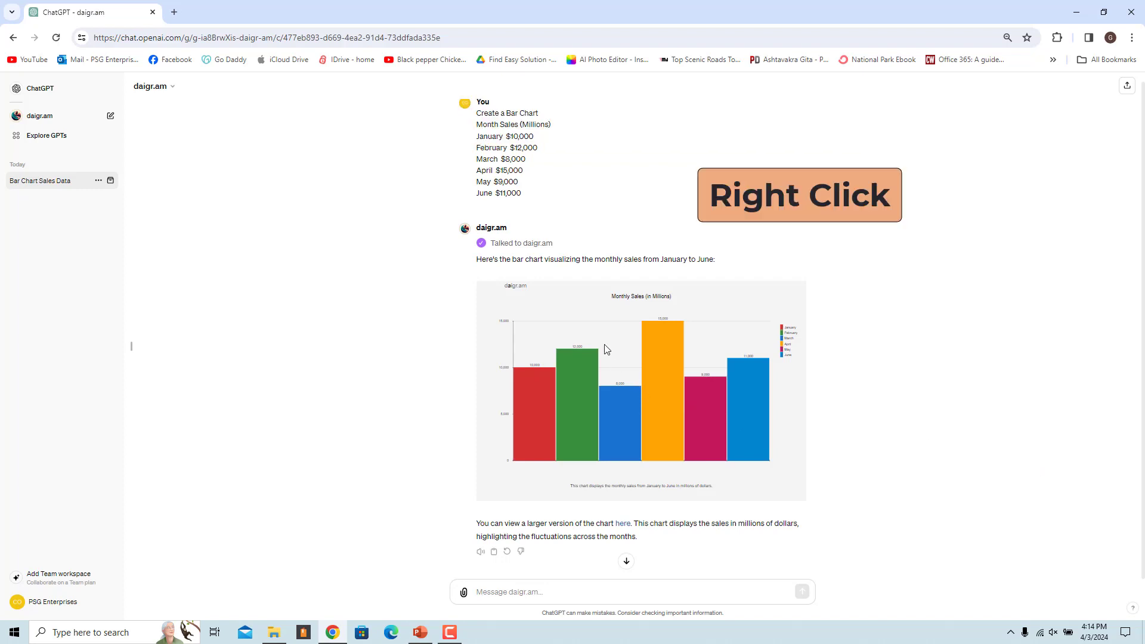
Save the chart image to Downloads as an SVG named 'Bar Chart'.
{"action": "right_click", "coordinate": [605, 350]}
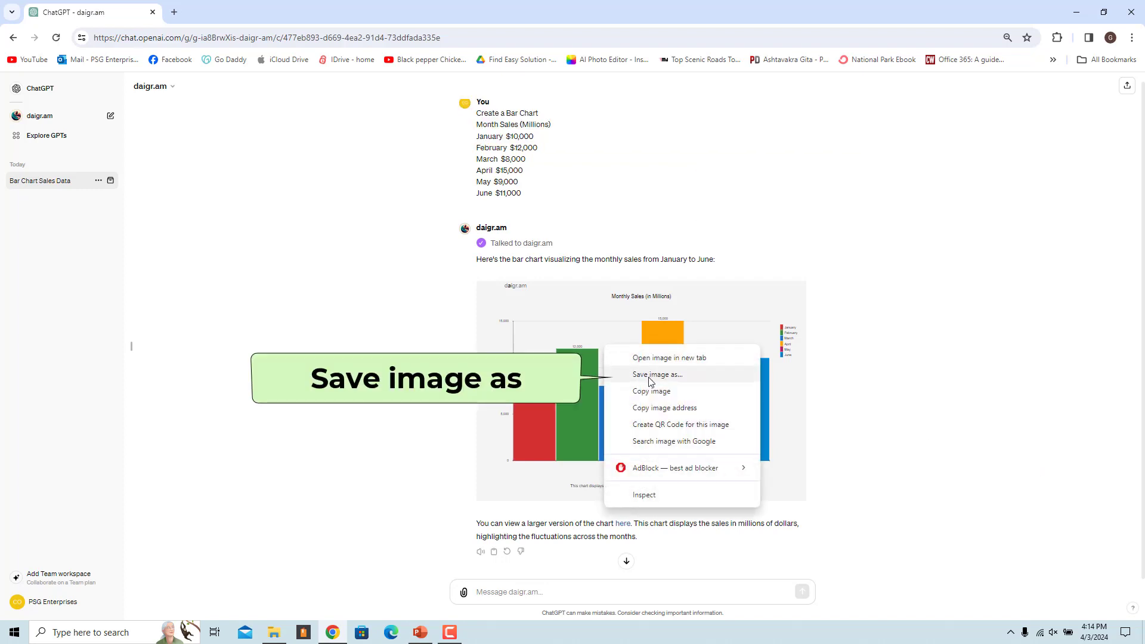
{"action": "left_click", "coordinate": [656, 373]}
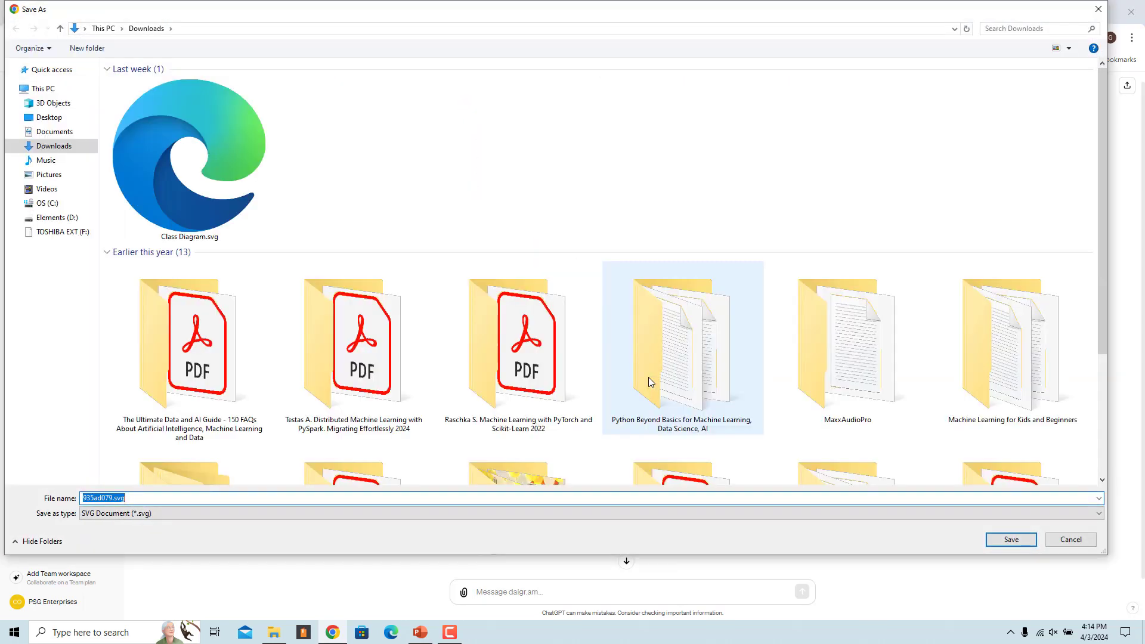
{"action": "type", "text": "Bar"}
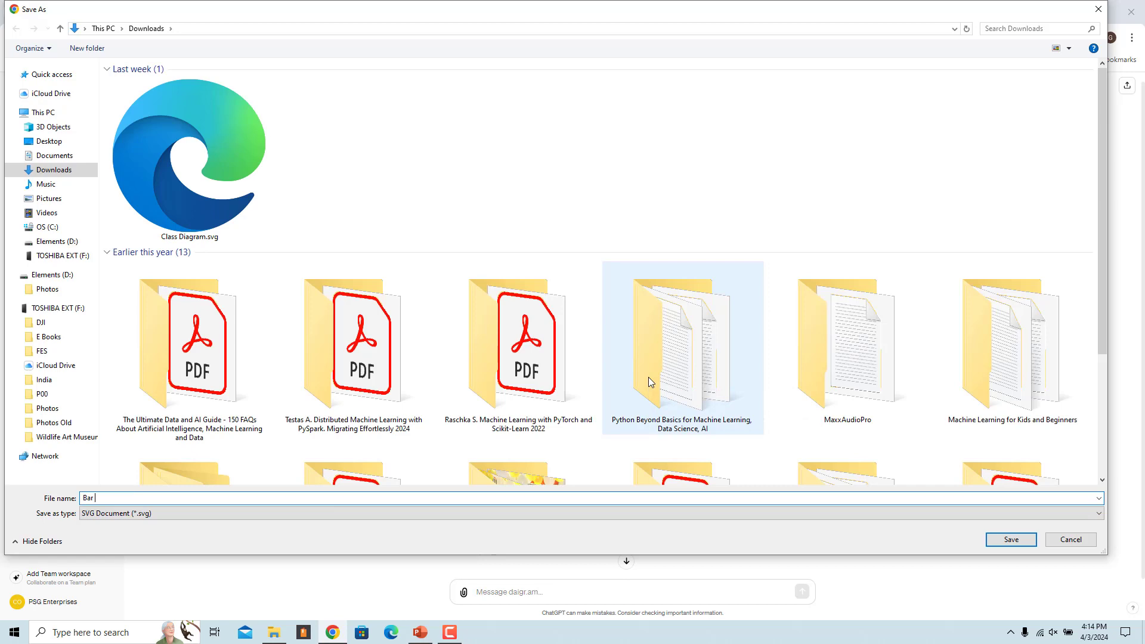
{"action": "type", "text": "Chart"}
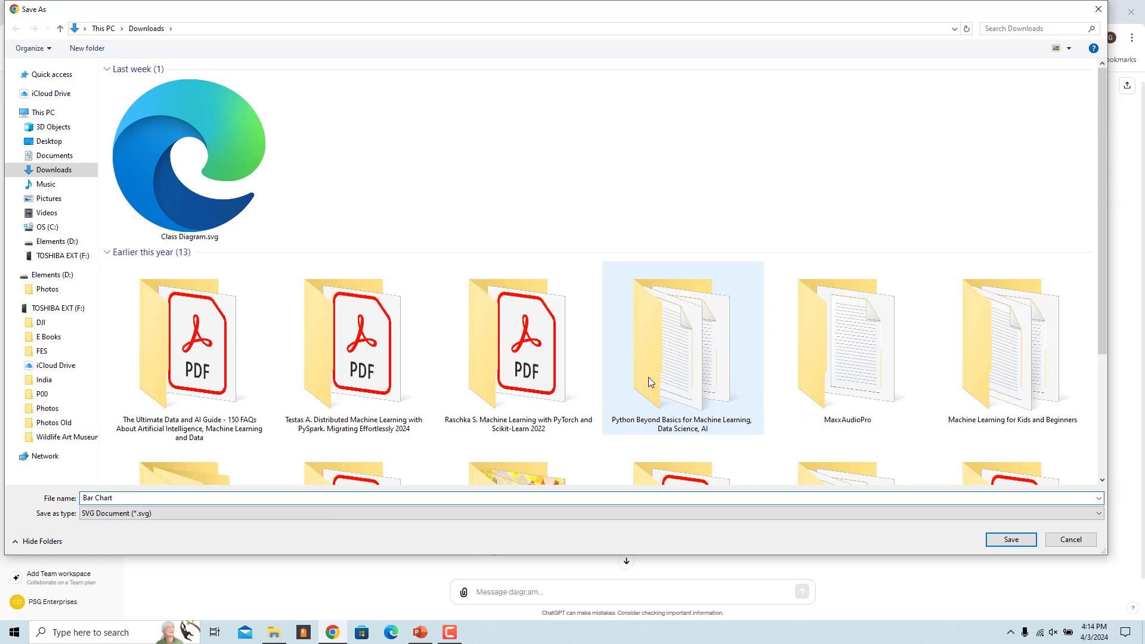
{"action": "left_click", "coordinate": [1010, 539]}
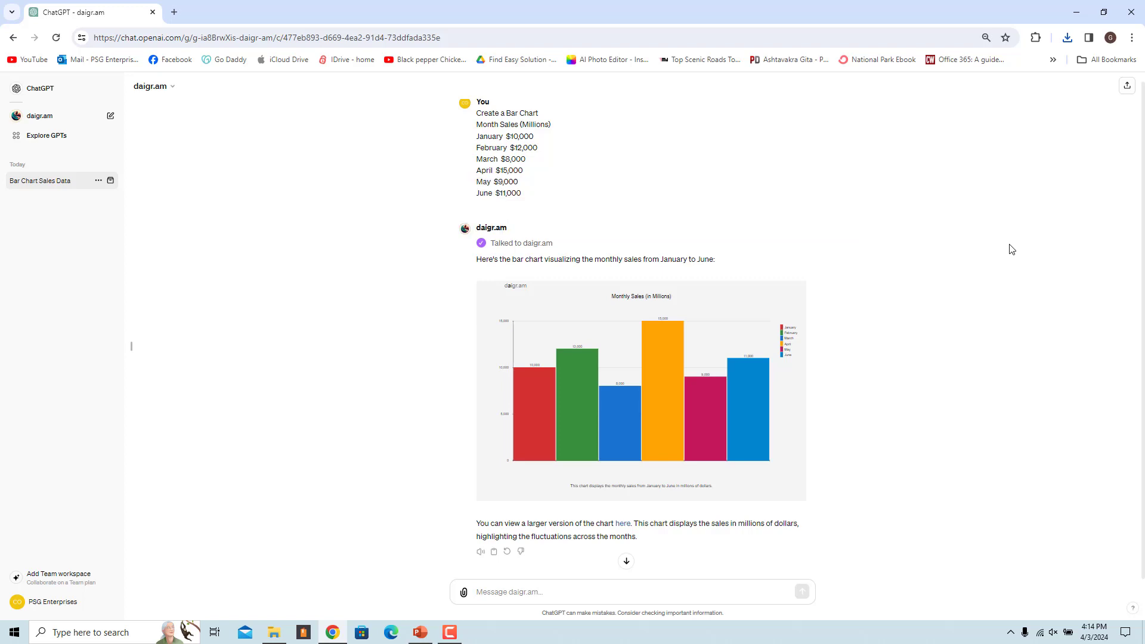
Ask daigr.am to change the title to 'Monthly Sales' and notes to 'Sales in Millions'.
{"action": "type", "text": "Change Title to Monthly Sales and Notes to Sales in Millions"}
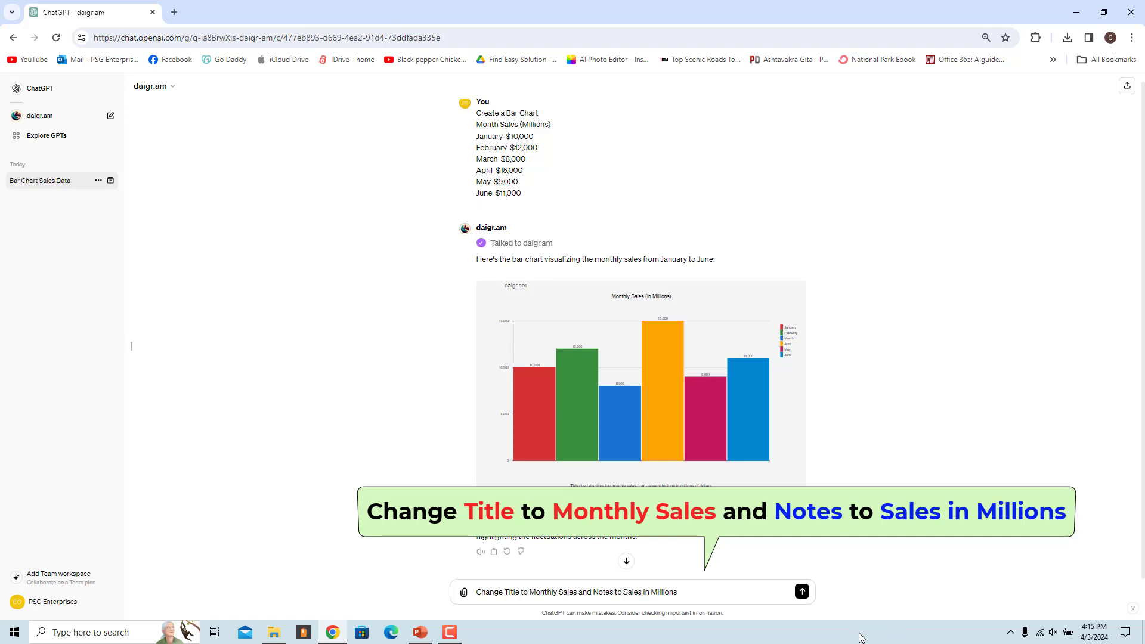
{"action": "mouse_move", "coordinate": [843, 624]}
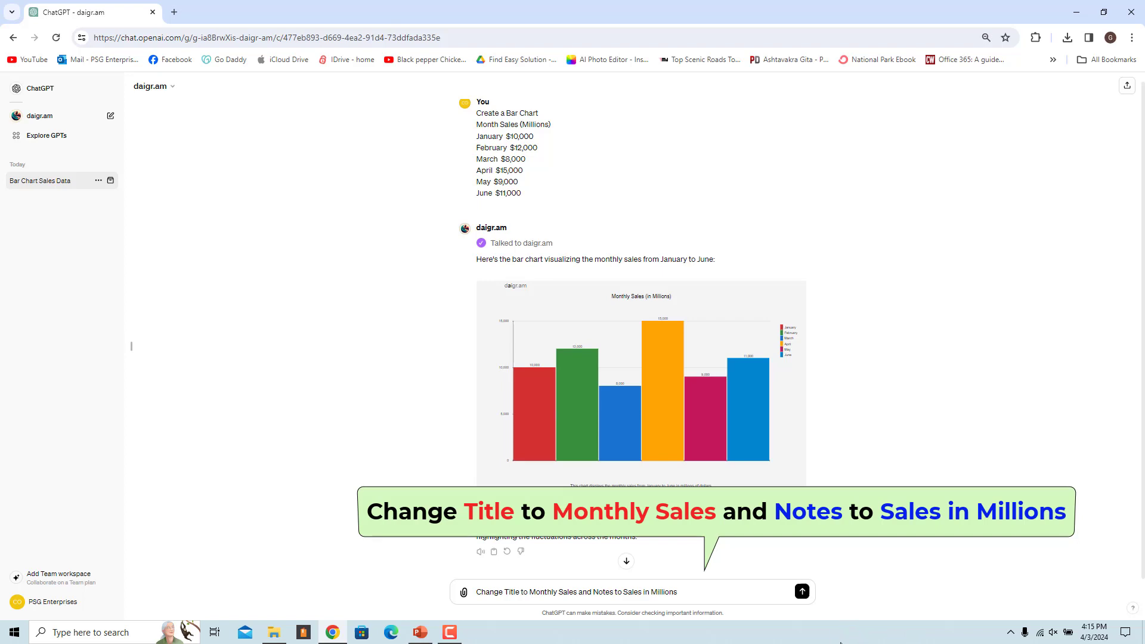
{"action": "left_click", "coordinate": [801, 592]}
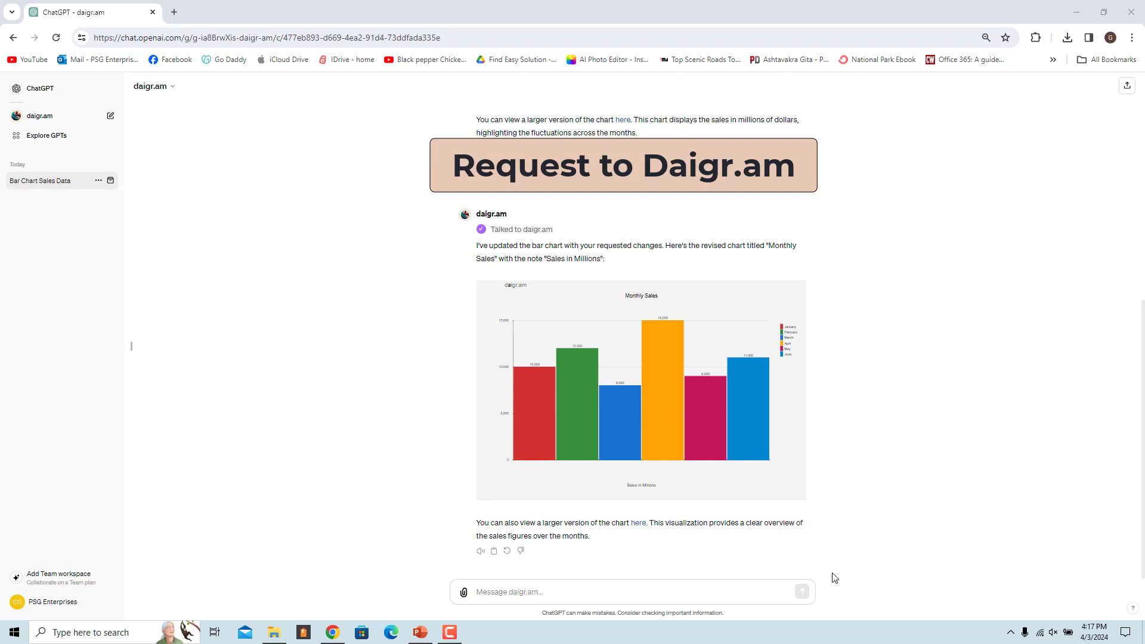
Review the data and view settings sent to daigr.am via 'Talked to daigr.am', then close it.
{"action": "left_click", "coordinate": [521, 229]}
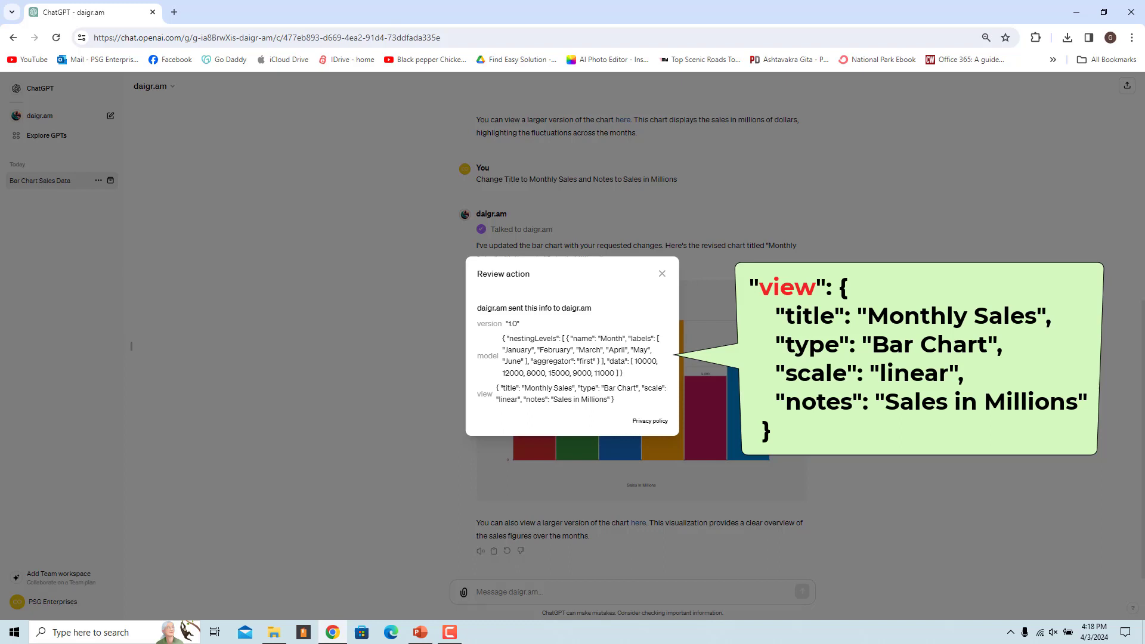
{"action": "mouse_move", "coordinate": [977, 187]}
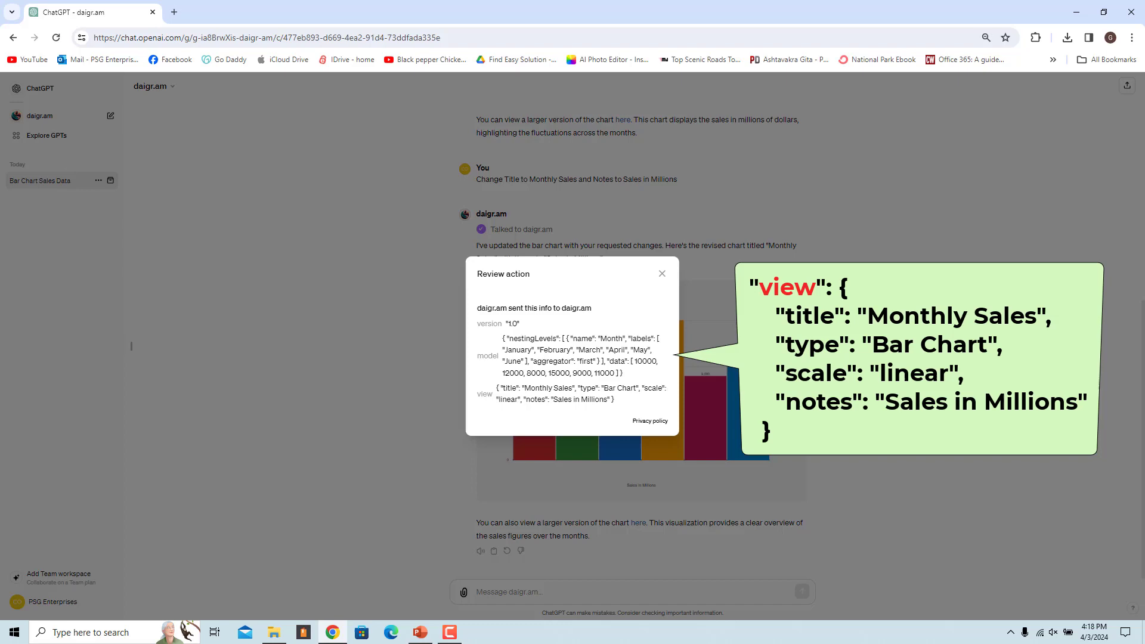
{"action": "left_click", "coordinate": [661, 273]}
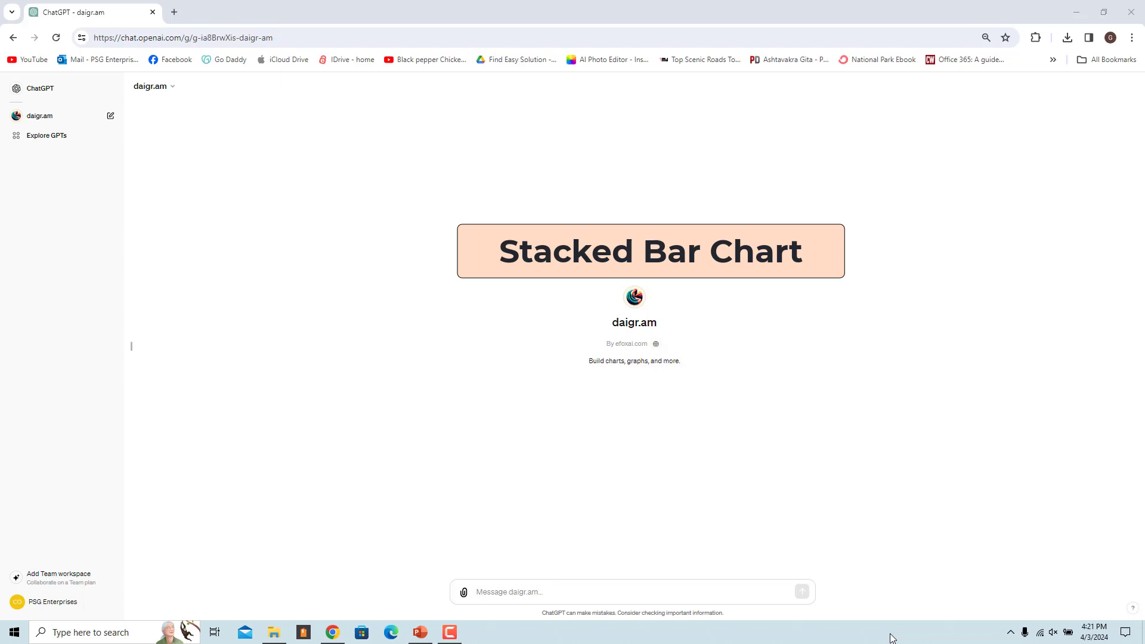
{"action": "mouse_move", "coordinate": [891, 637]}
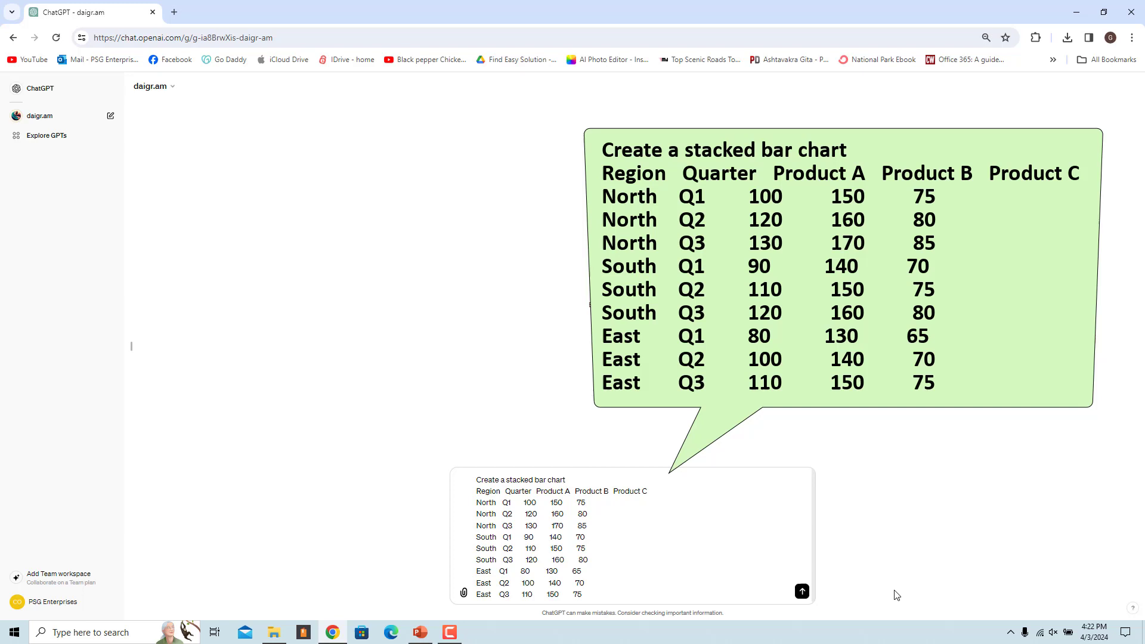
Send the stacked bar chart request of Product A, B, C sales by region and quarter.
{"action": "left_click", "coordinate": [802, 591]}
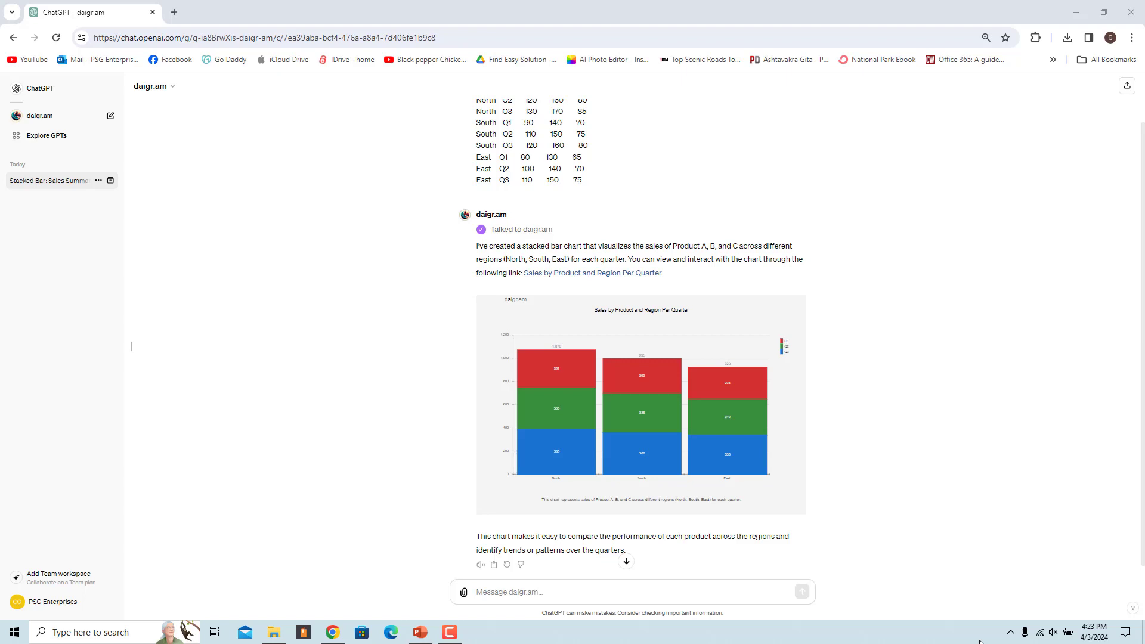
{"action": "left_click", "coordinate": [110, 116]}
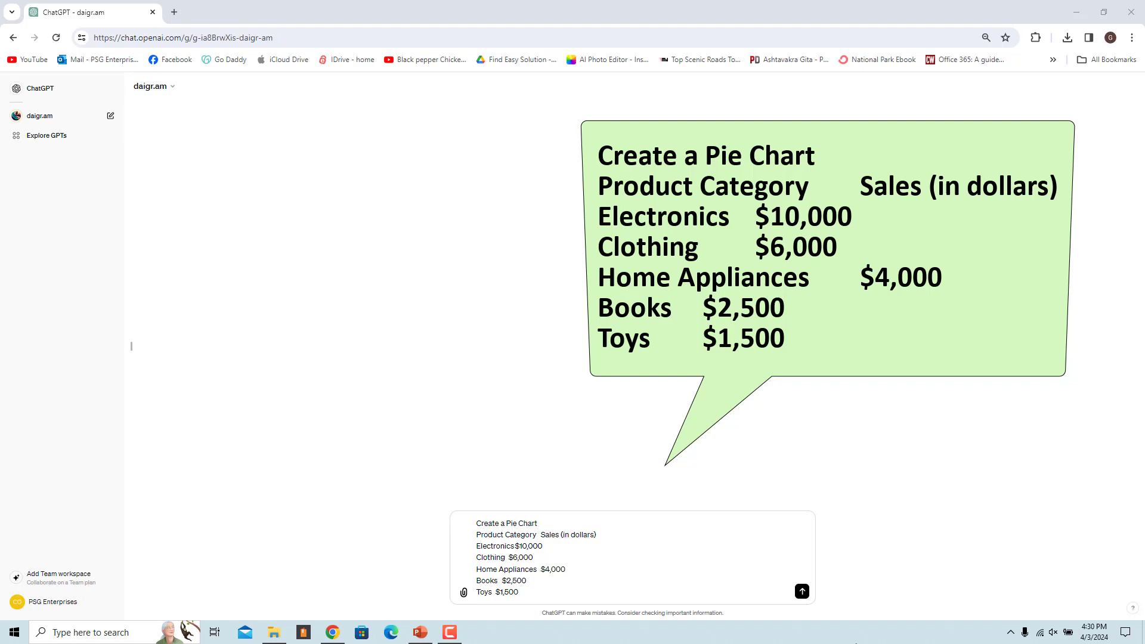
Send the pie chart request for sales by category, Electronics through Toys.
{"action": "left_click", "coordinate": [801, 592]}
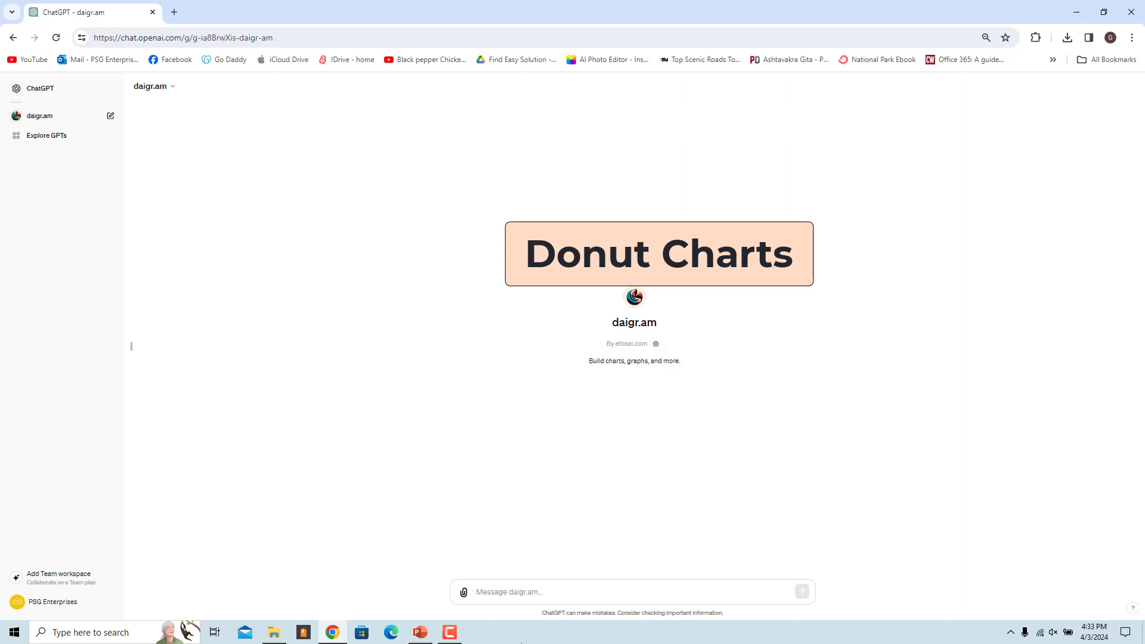
Send the donut chart request for Housing, Transportation, Food, Entertainment and Utilities spending.
{"action": "left_click", "coordinate": [599, 592]}
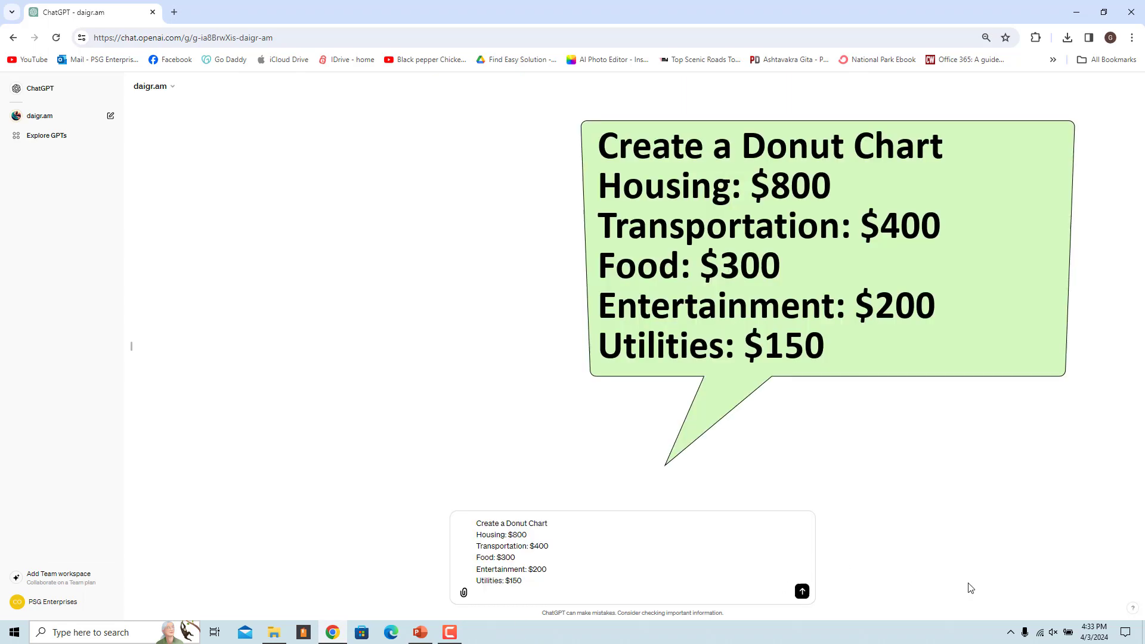
{"action": "mouse_move", "coordinate": [883, 581]}
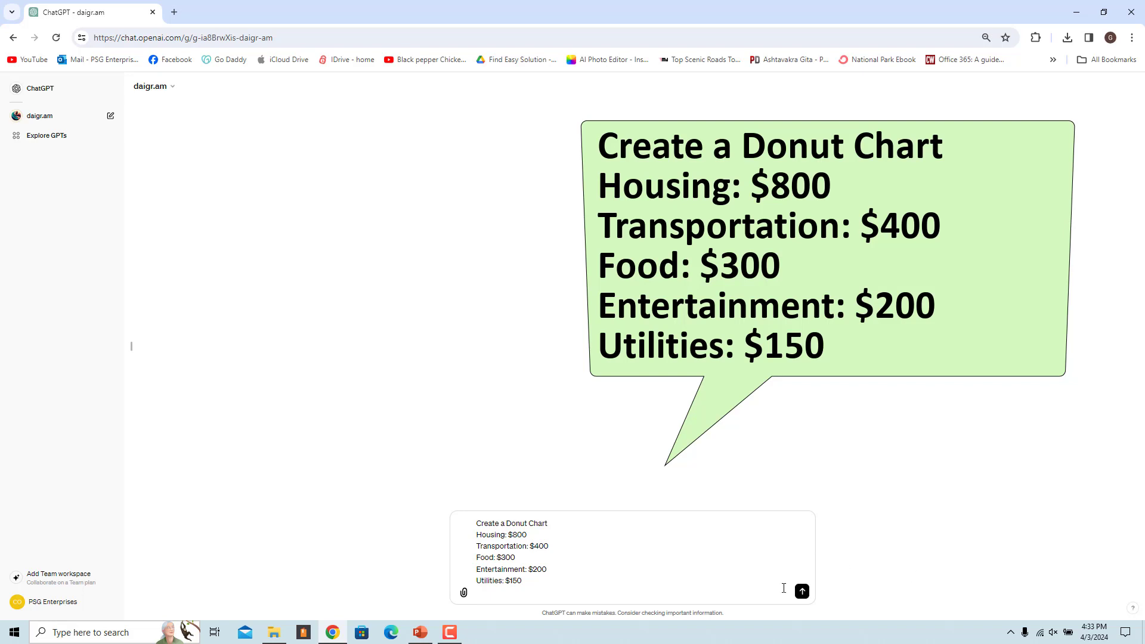
{"action": "mouse_move", "coordinate": [883, 581]}
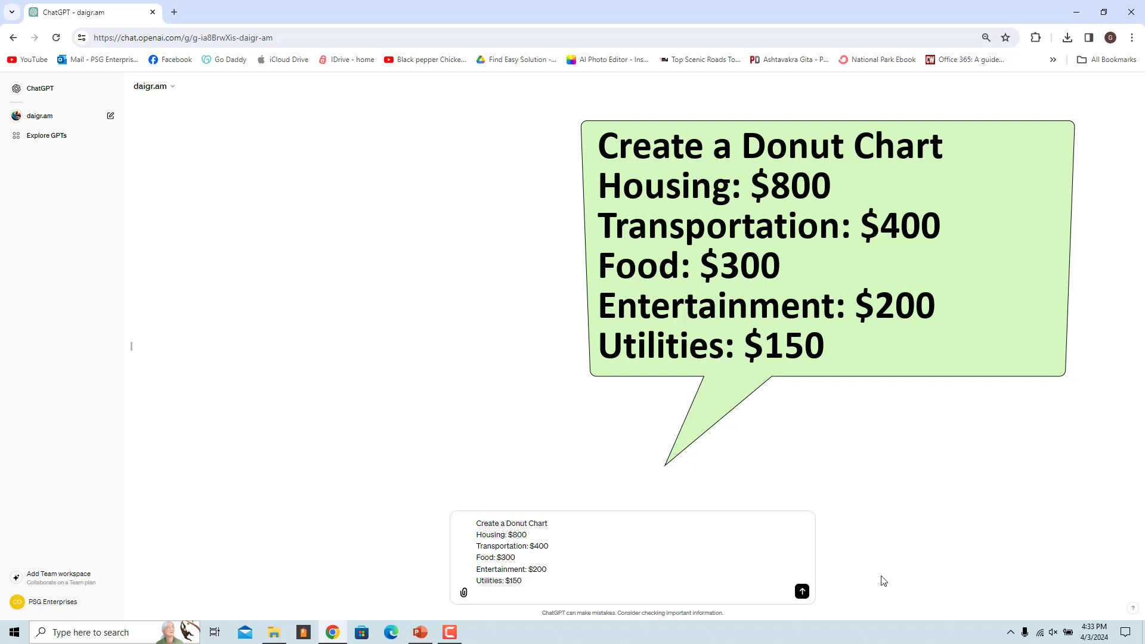
{"action": "left_click", "coordinate": [802, 592]}
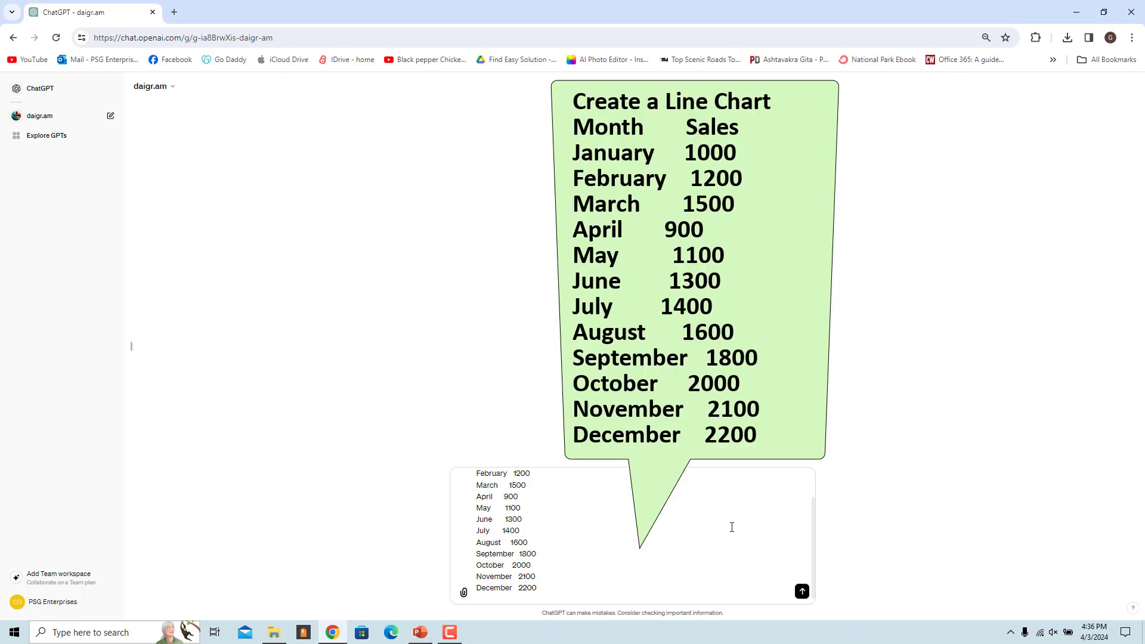
Send the 'Create a Line Chart' request with twelve monthly sales rows from January 1000 to December 2200.
{"action": "scroll", "scroll_direction": "up", "scroll_amount": 3}
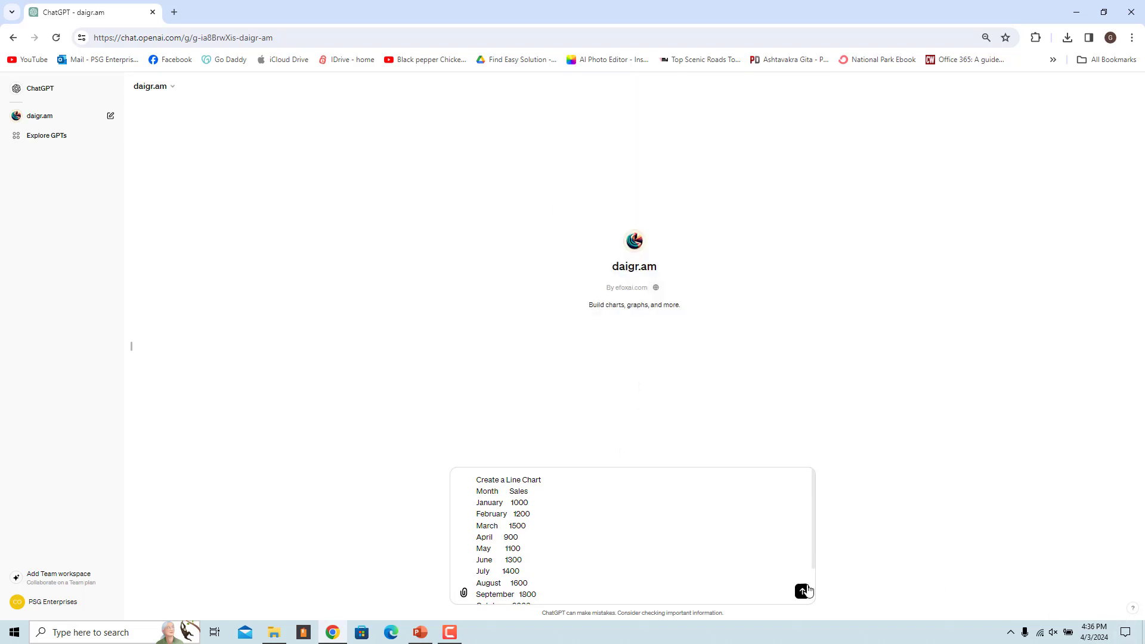
{"action": "left_click", "coordinate": [802, 591]}
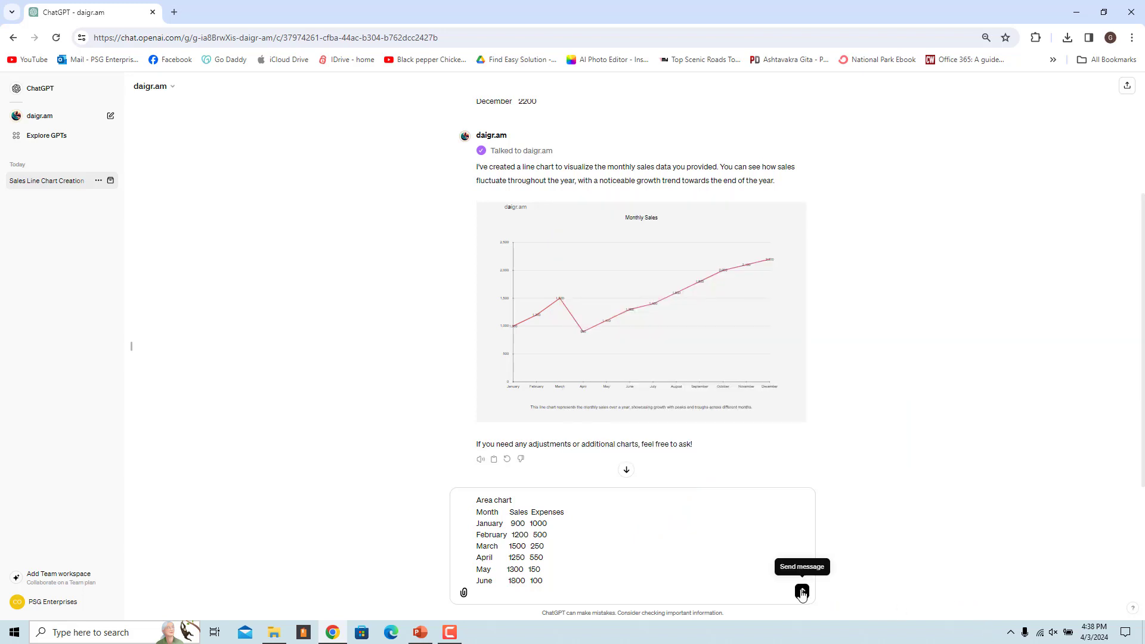
Send the monthly Sales and Expenses area chart data, ask what the error is, and resend the request.
{"action": "left_click", "coordinate": [800, 592]}
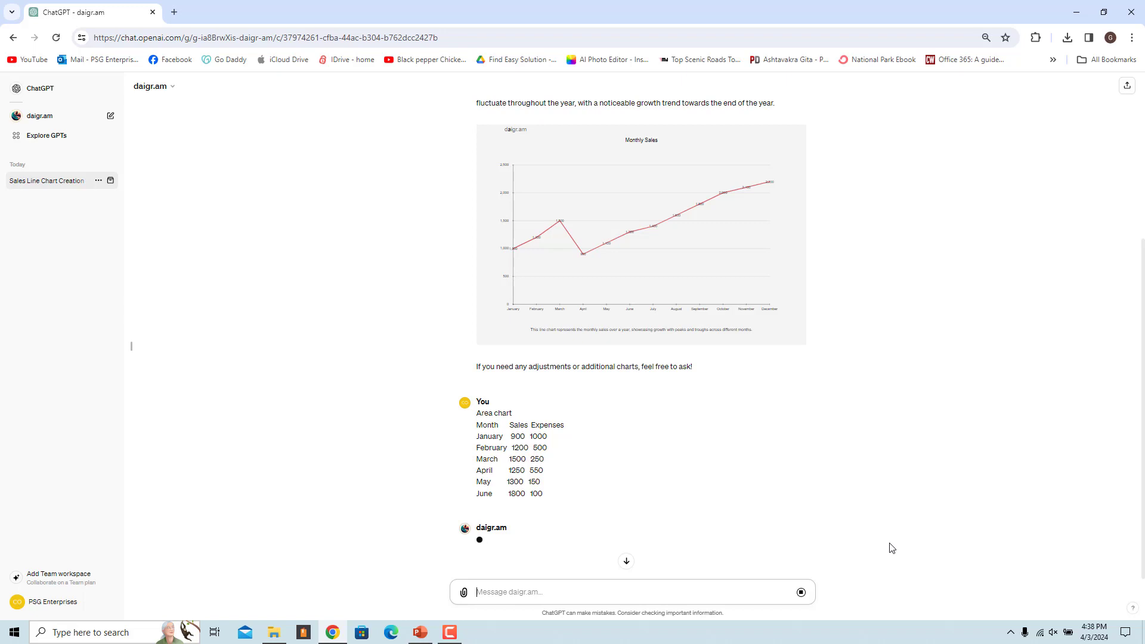
{"action": "scroll", "scroll_direction": "down", "scroll_amount": 3}
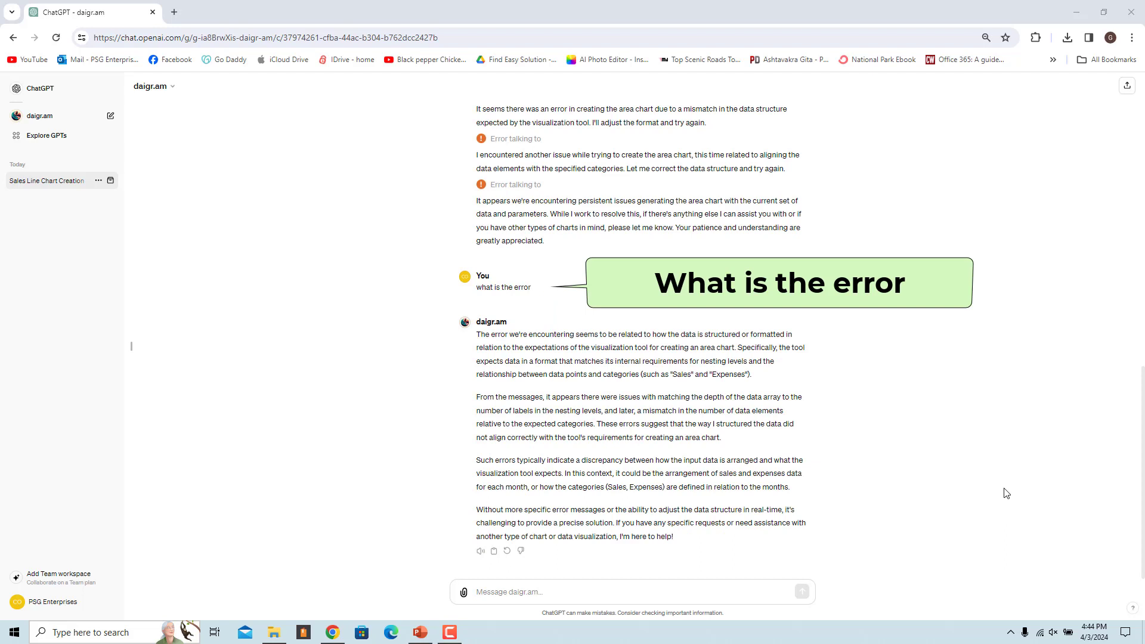
{"action": "mouse_move", "coordinate": [952, 489]}
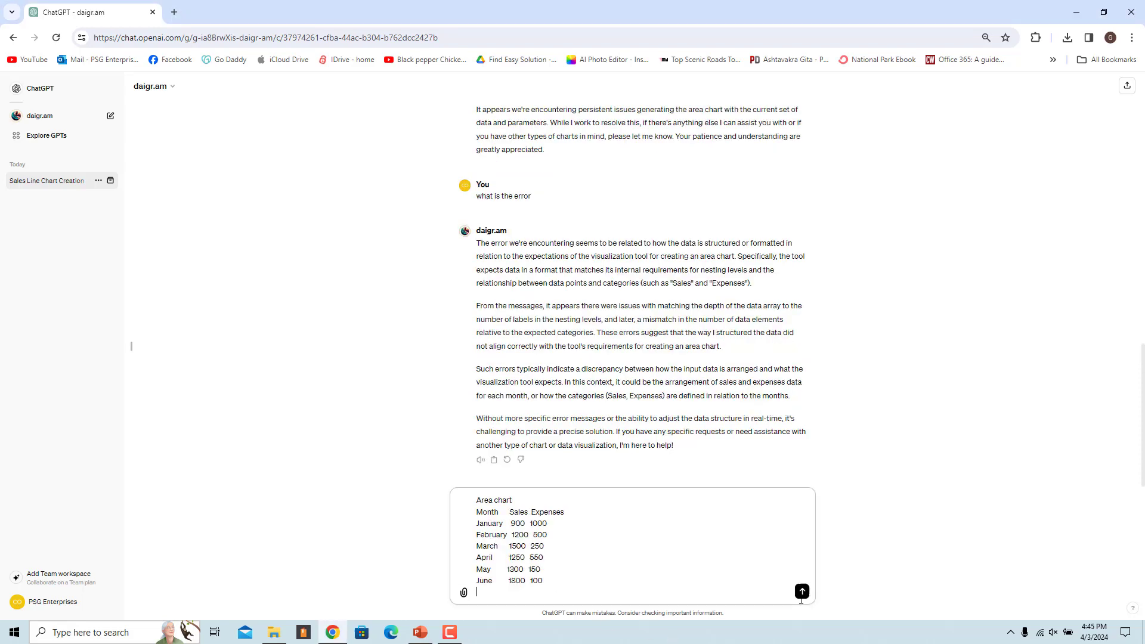
{"action": "left_click", "coordinate": [802, 592]}
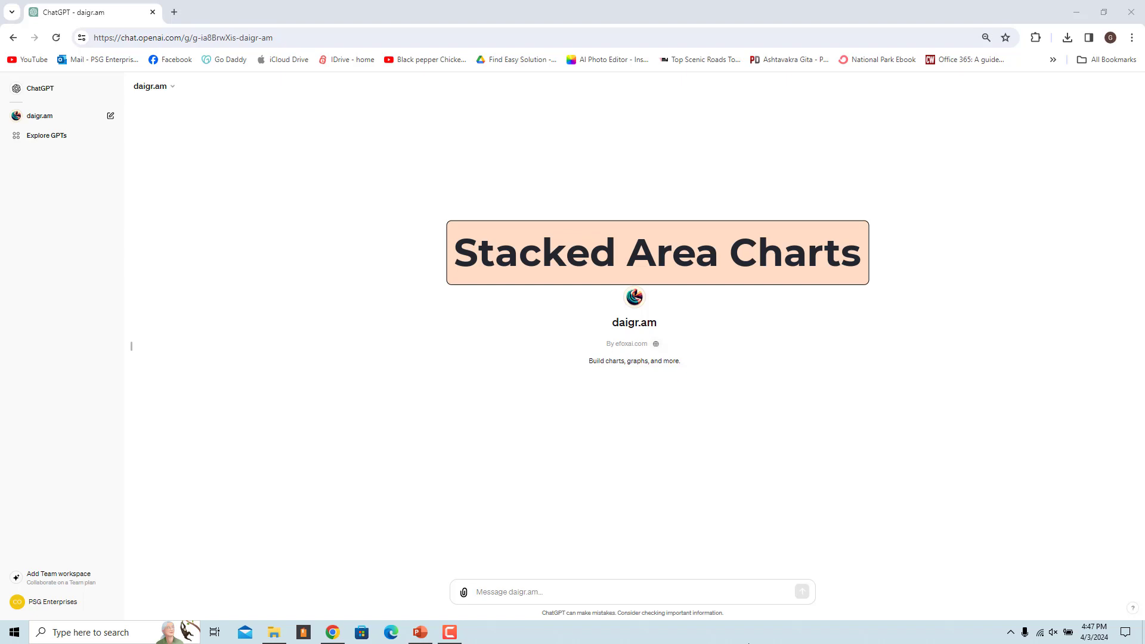
Send 'Create a Stacked Area Chart' with Food, Cloths and Misc expenditure for 2021 to 2023.
{"action": "left_click", "coordinate": [482, 592]}
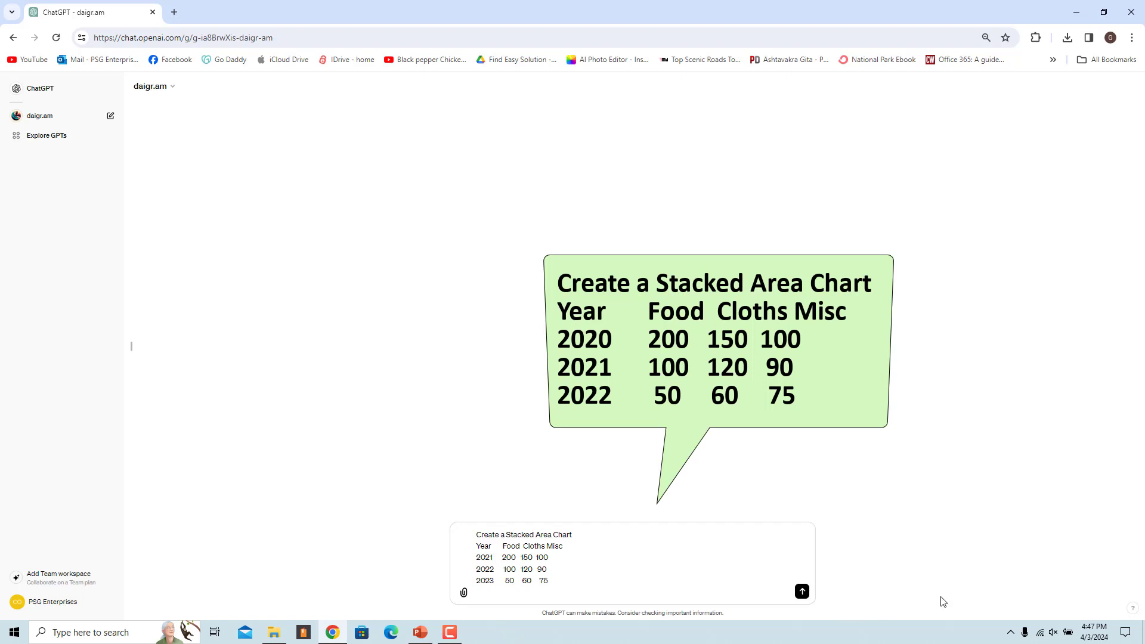
{"action": "mouse_move", "coordinate": [851, 611]}
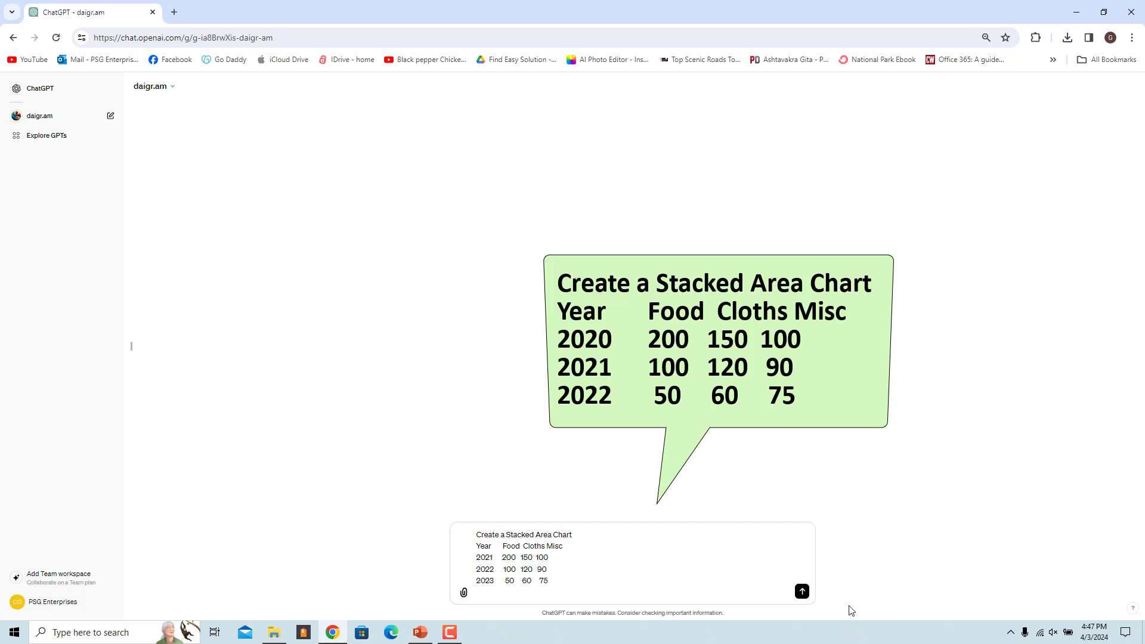
{"action": "left_click", "coordinate": [802, 592]}
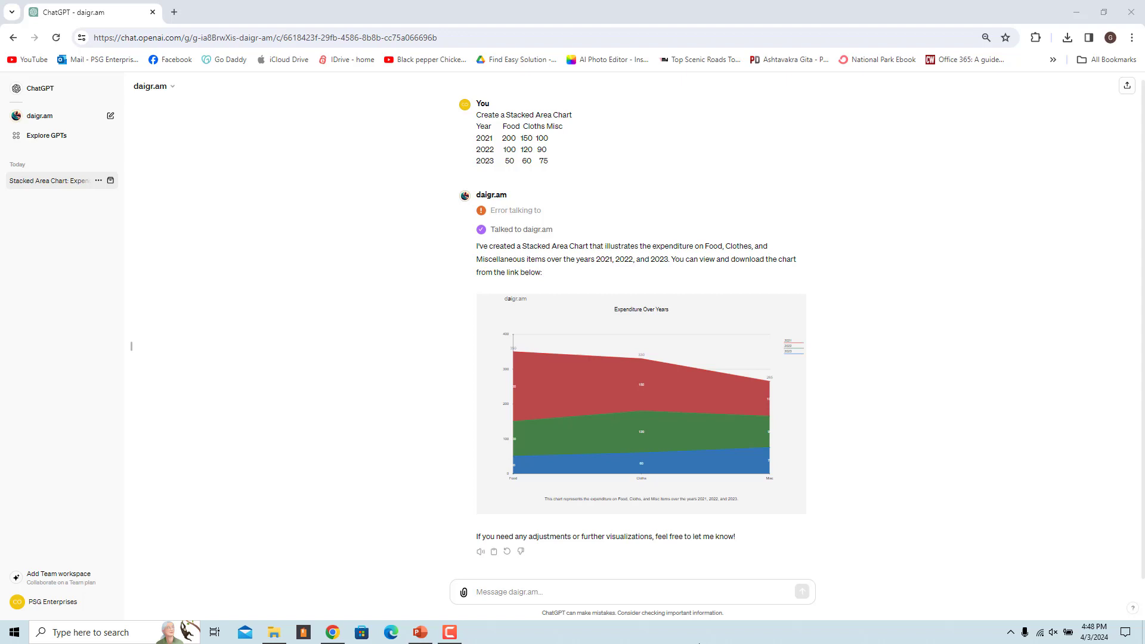
{"action": "mouse_move", "coordinate": [964, 568]}
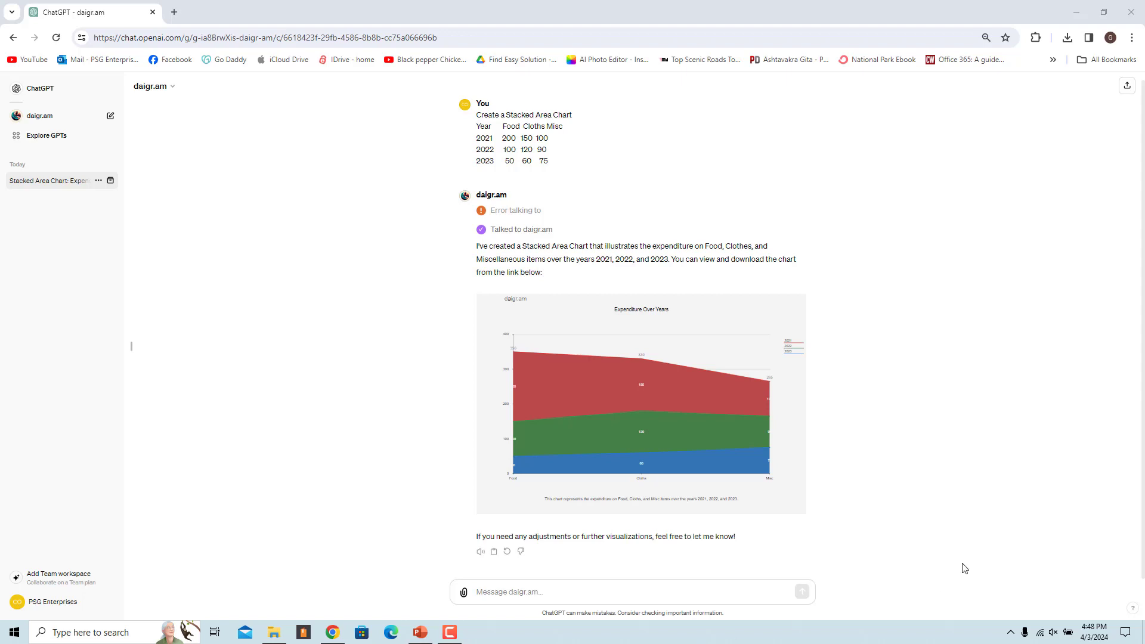